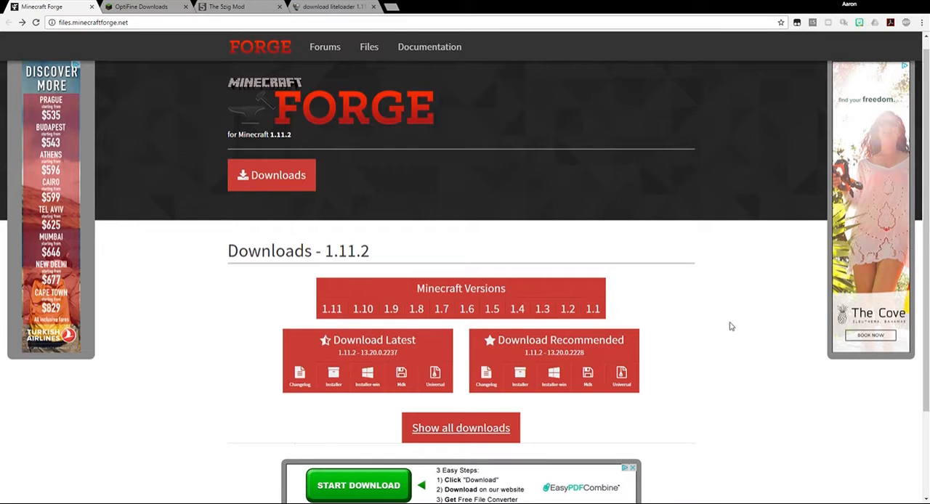
{"action": "mouse_move", "coordinate": [136, 42]}
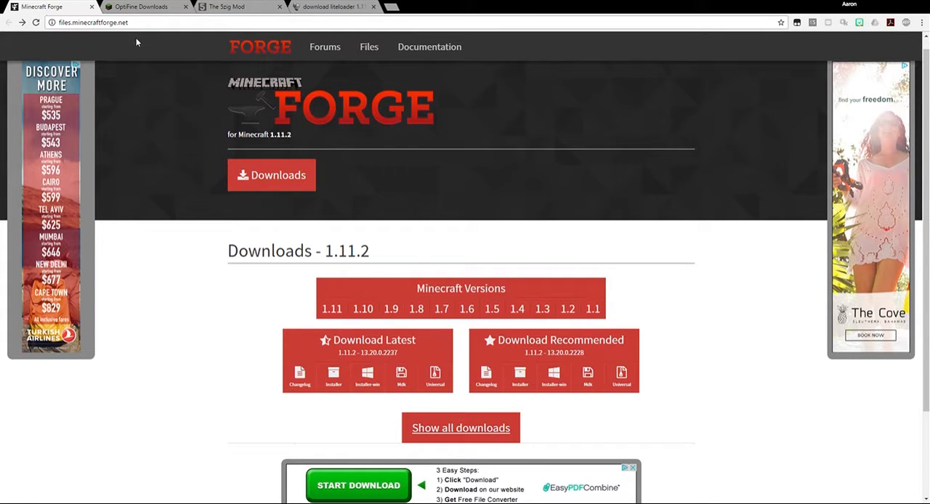
{"action": "mouse_move", "coordinate": [771, 308]}
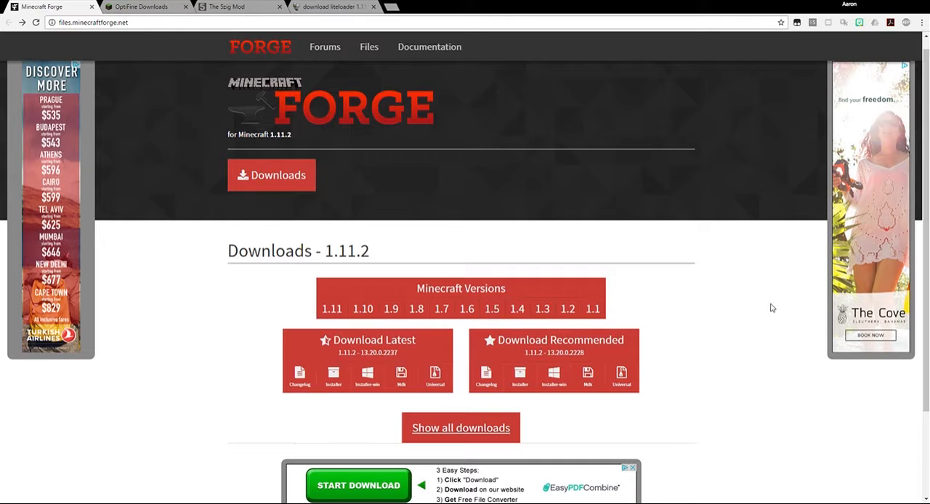
{"action": "mouse_move", "coordinate": [490, 142]}
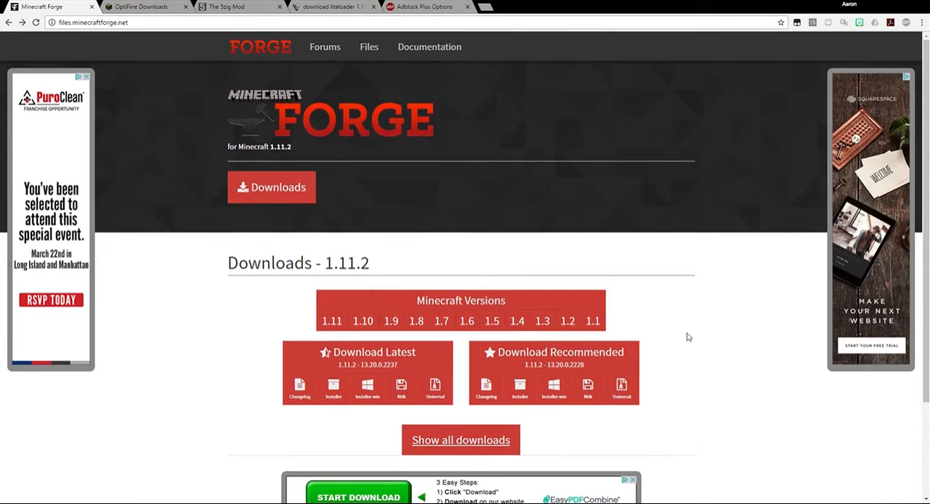
{"action": "mouse_move", "coordinate": [626, 290]}
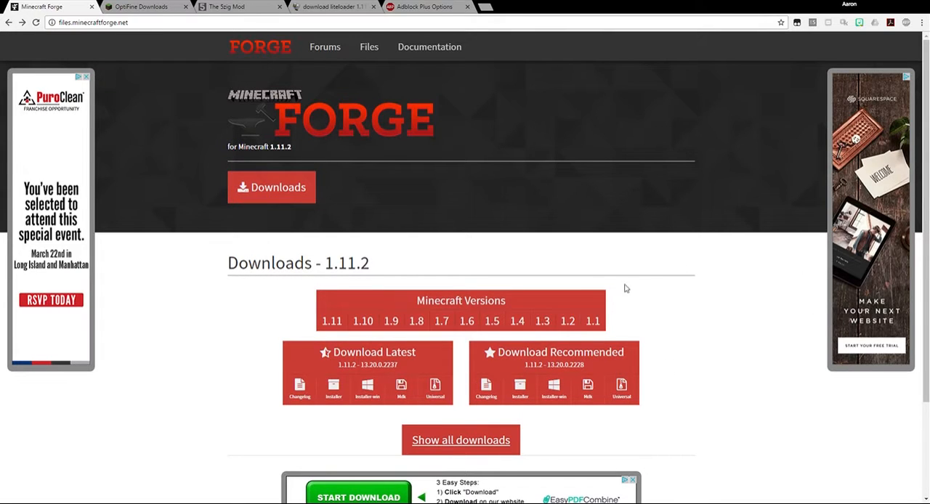
{"action": "mouse_move", "coordinate": [352, 249]}
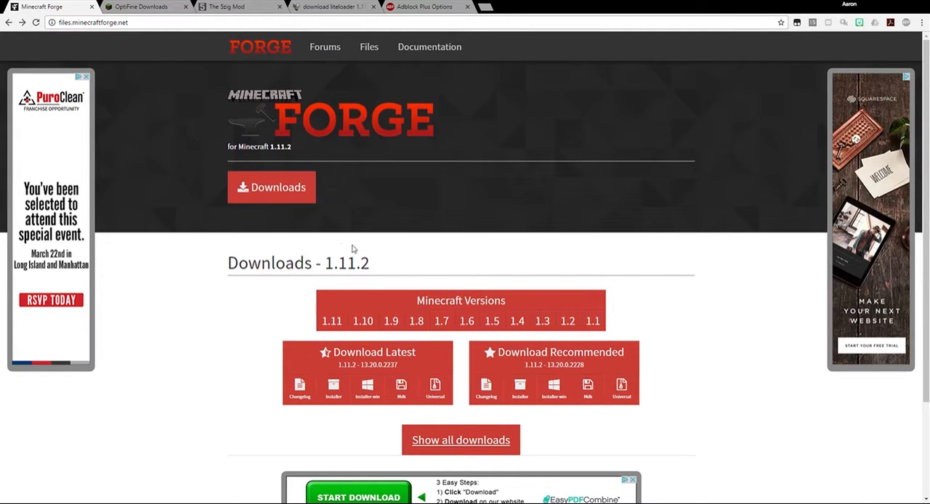
{"action": "mouse_move", "coordinate": [459, 265]}
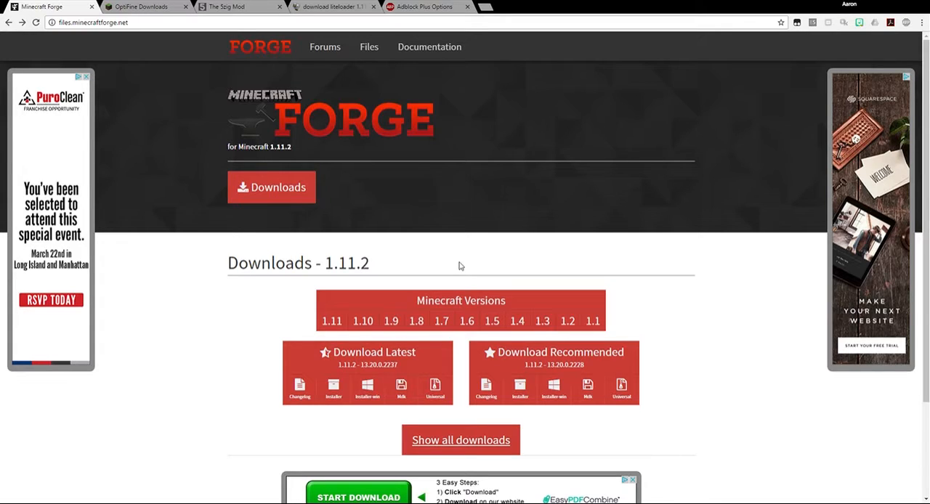
{"action": "mouse_move", "coordinate": [513, 433]}
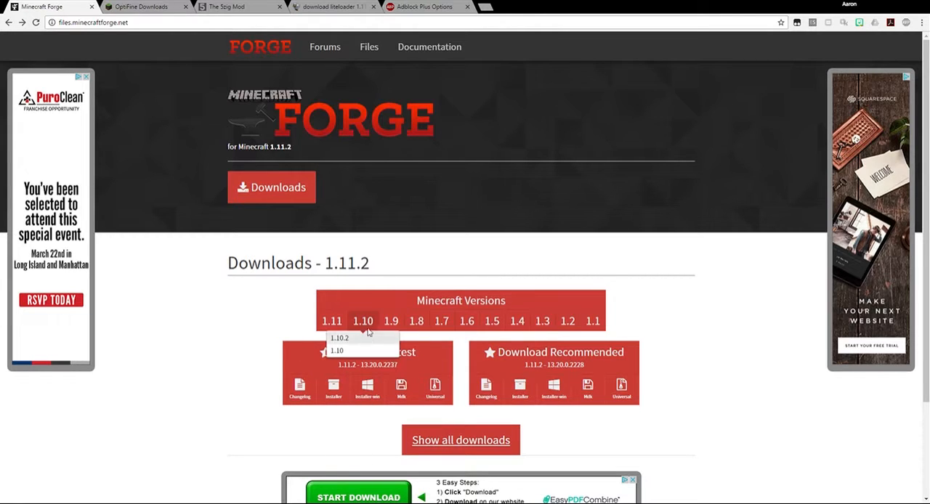
Download the Forge 1.10 Windows installer from the Minecraft 1.10 downloads page.
{"action": "left_click", "coordinate": [336, 351]}
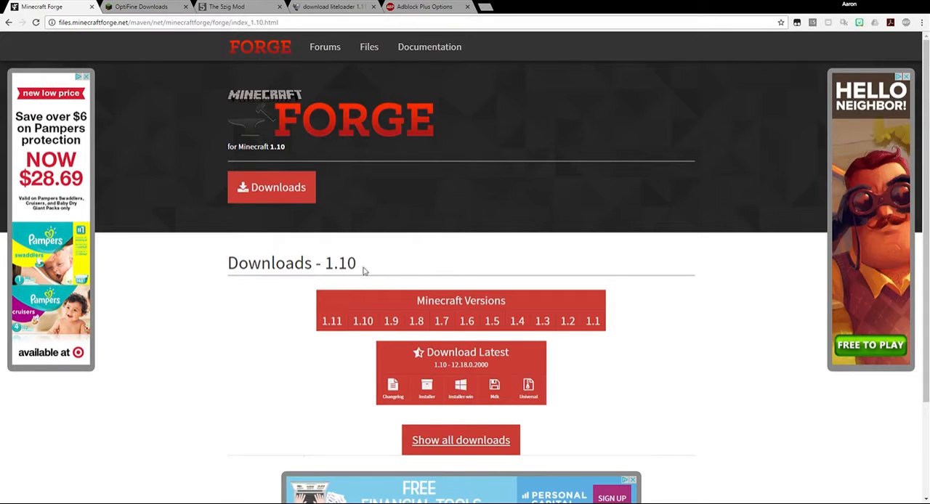
{"action": "mouse_move", "coordinate": [356, 436]}
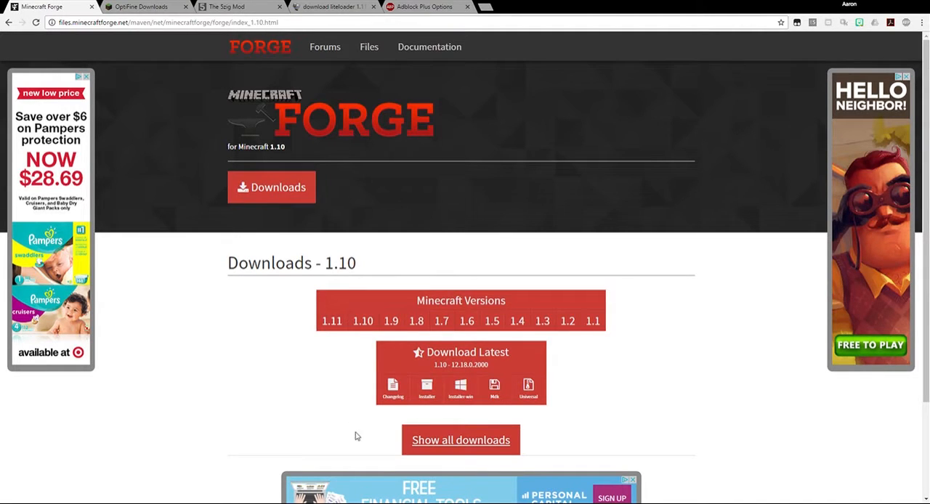
{"action": "mouse_move", "coordinate": [460, 389]}
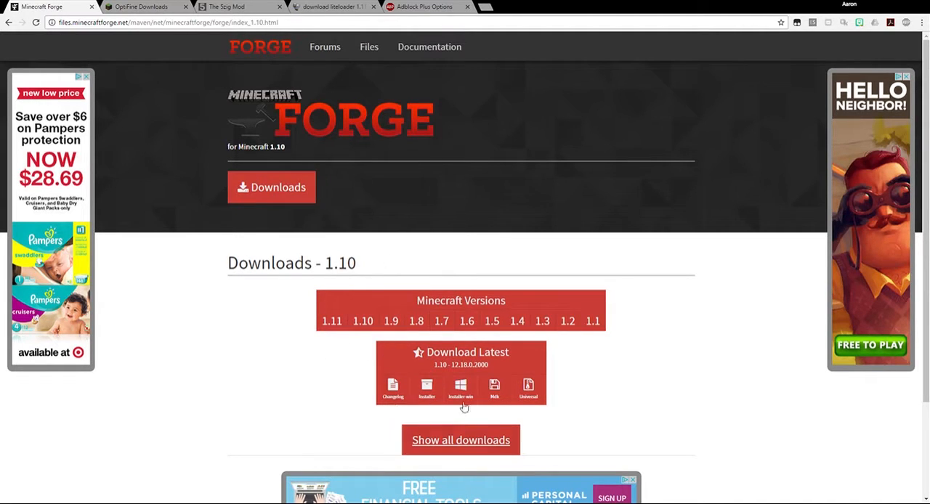
{"action": "mouse_move", "coordinate": [461, 389]}
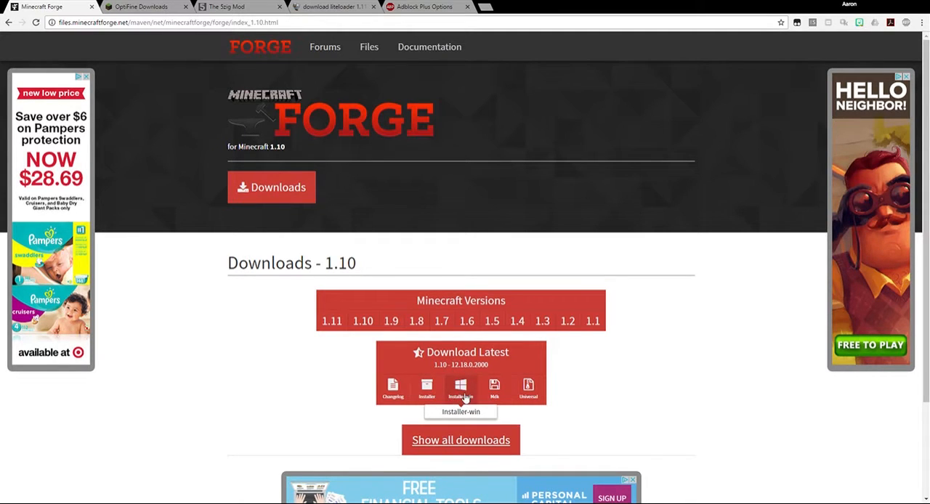
{"action": "left_click", "coordinate": [461, 389]}
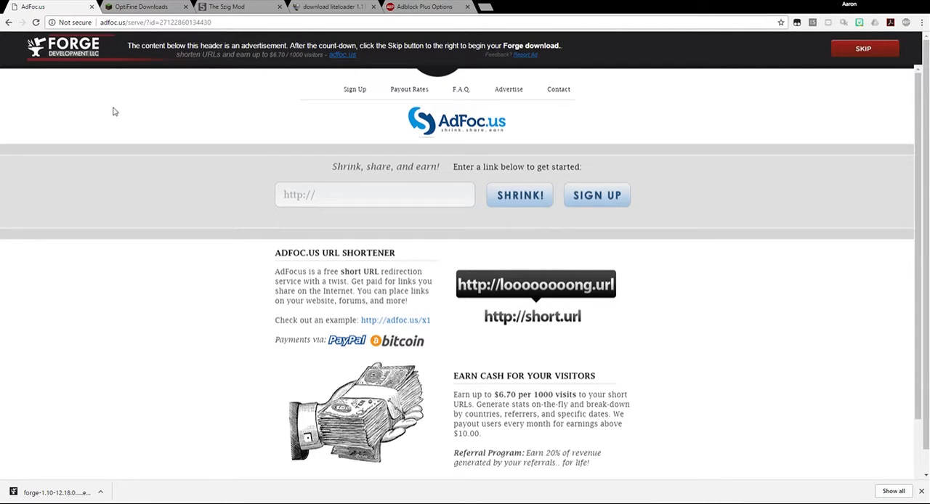
{"action": "left_click", "coordinate": [863, 49]}
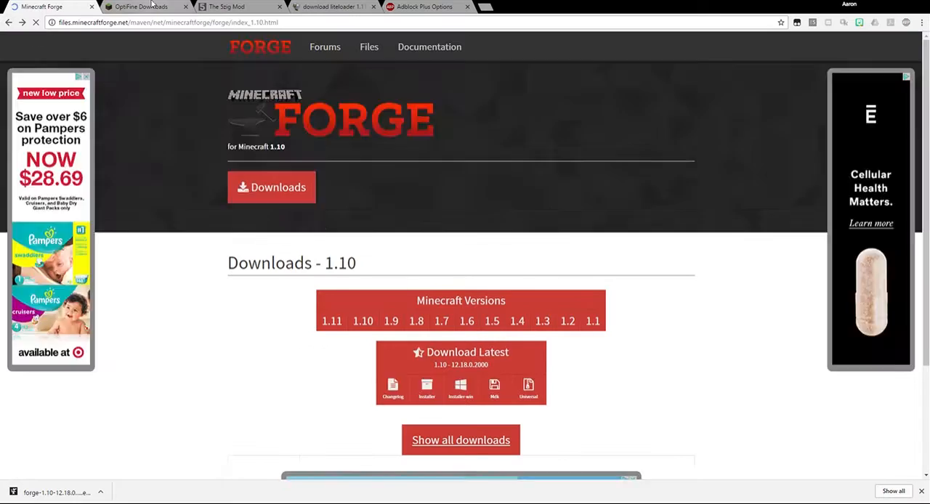
On the OptiFine downloads page, follow the OptiFine 1.10 HD U C1 download link.
{"action": "left_click", "coordinate": [141, 6]}
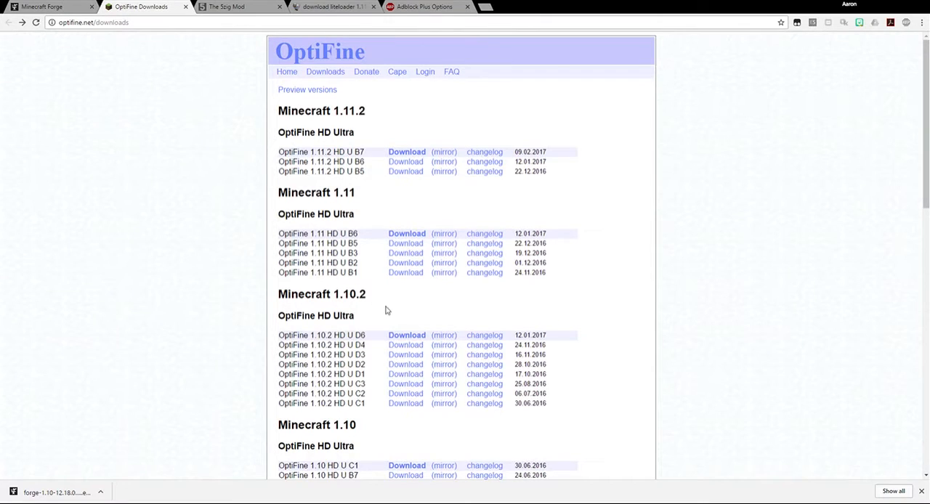
{"action": "scroll", "scroll_direction": "down", "scroll_amount": 3}
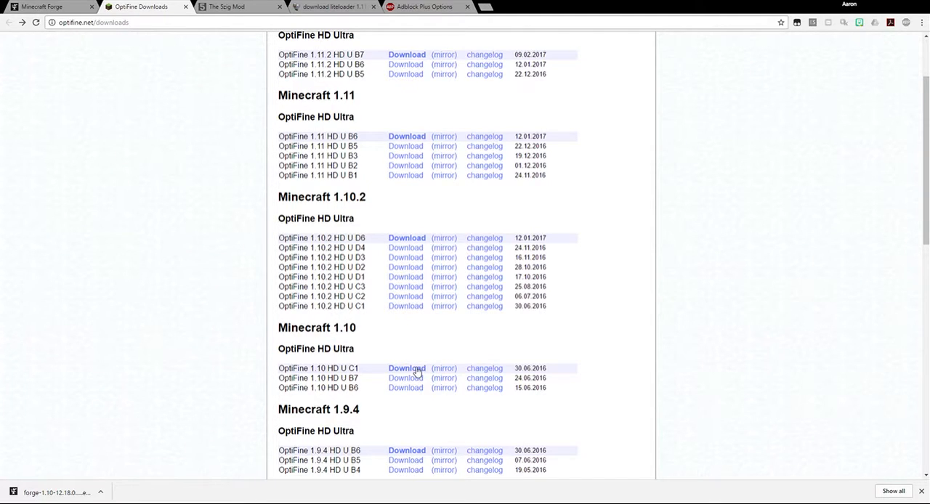
{"action": "left_click", "coordinate": [406, 367]}
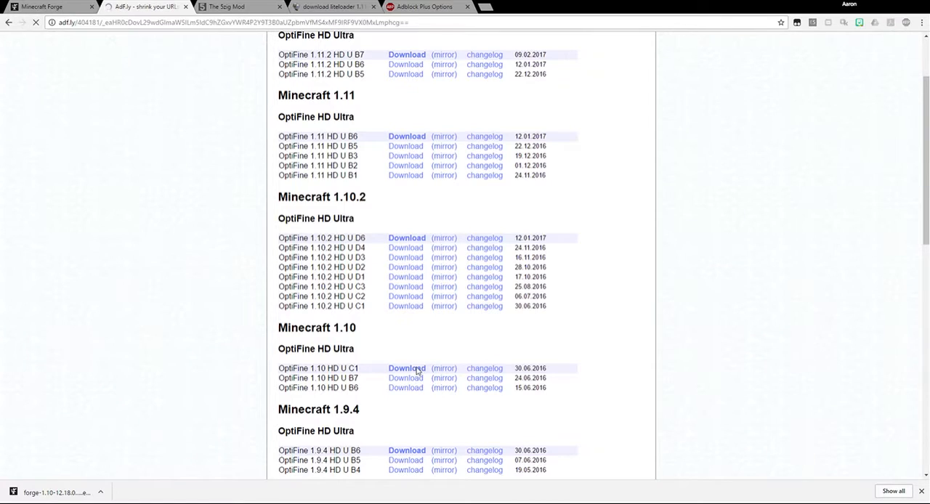
{"action": "left_click", "coordinate": [407, 368]}
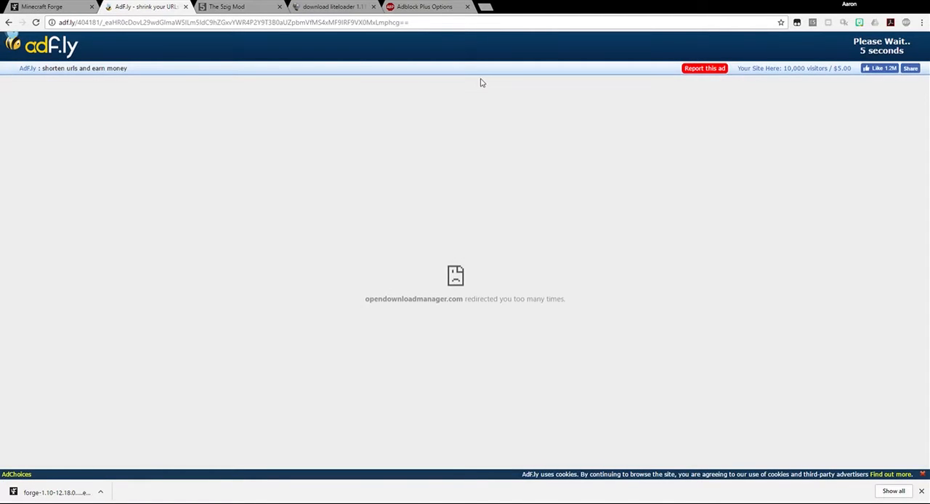
{"action": "mouse_move", "coordinate": [802, 96]}
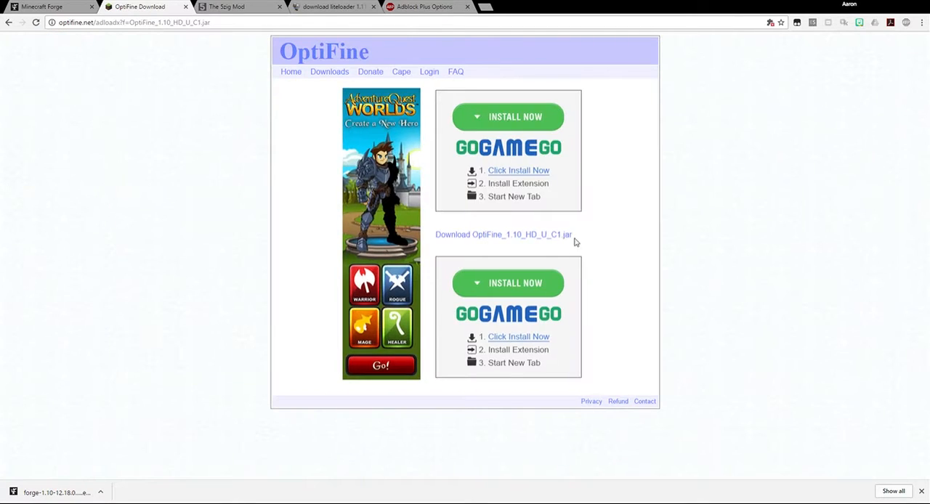
{"action": "mouse_move", "coordinate": [250, 210]}
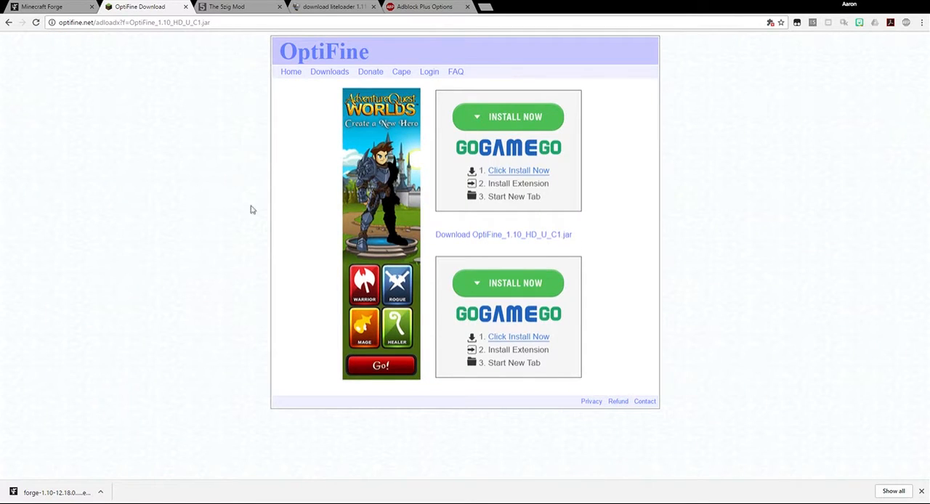
{"action": "mouse_move", "coordinate": [478, 75]}
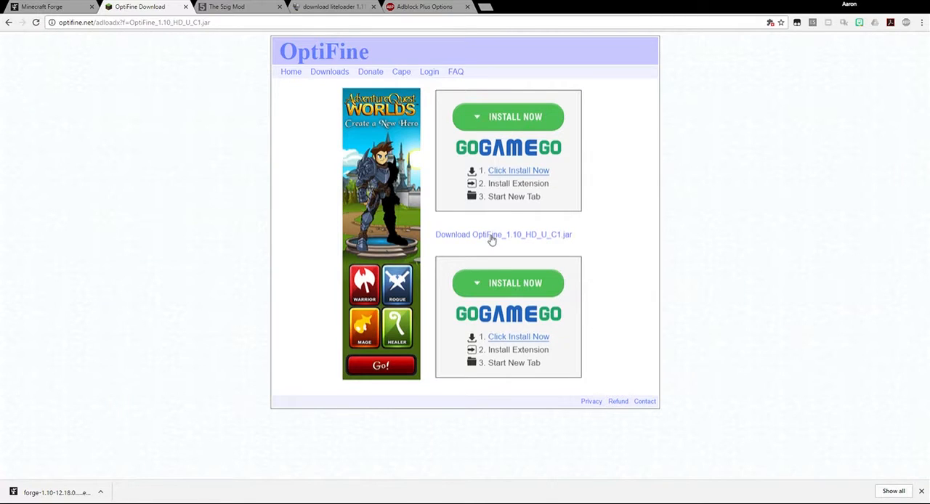
Download OptiFine_1.10_HD_U_C1.jar and keep it despite Chrome's warning.
{"action": "left_click", "coordinate": [504, 234]}
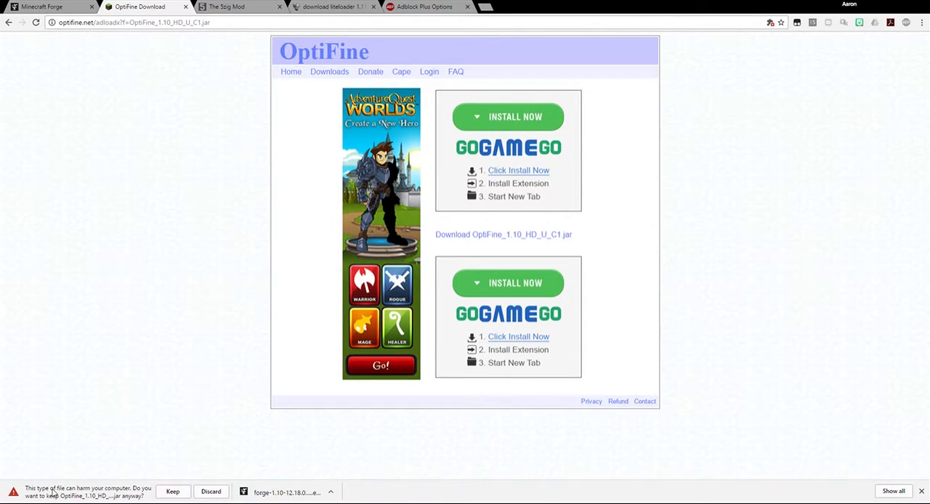
{"action": "mouse_move", "coordinate": [87, 498]}
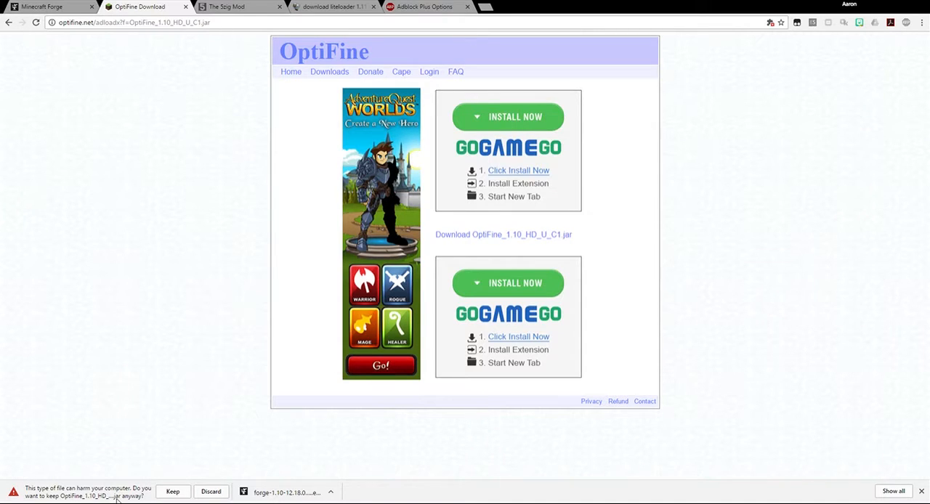
{"action": "mouse_move", "coordinate": [160, 441]}
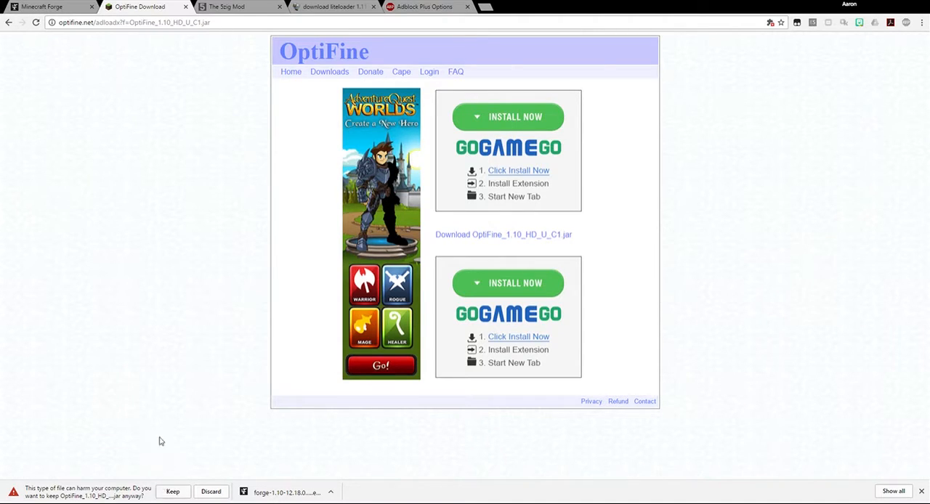
{"action": "left_click", "coordinate": [173, 492]}
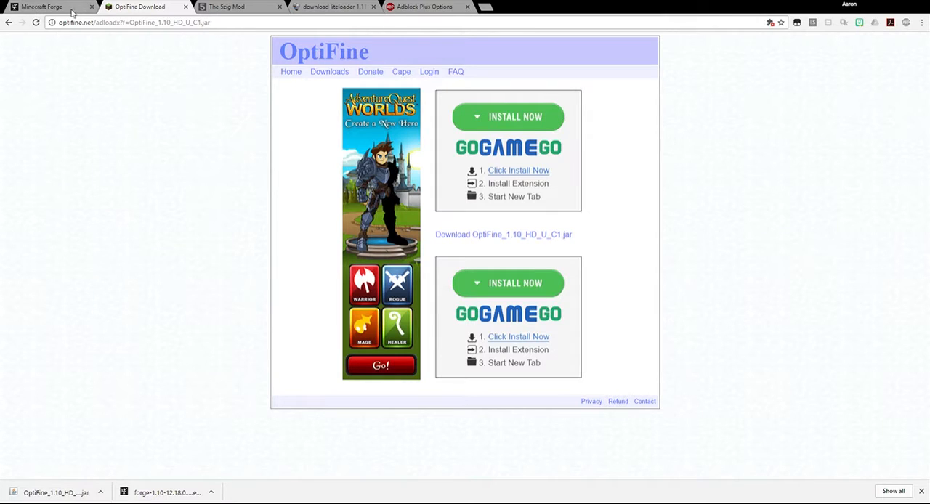
On the 5zig downloads page, follow the 5zig Mod v3.9.20 link for Minecraft 1.10.
{"action": "left_click", "coordinate": [226, 7]}
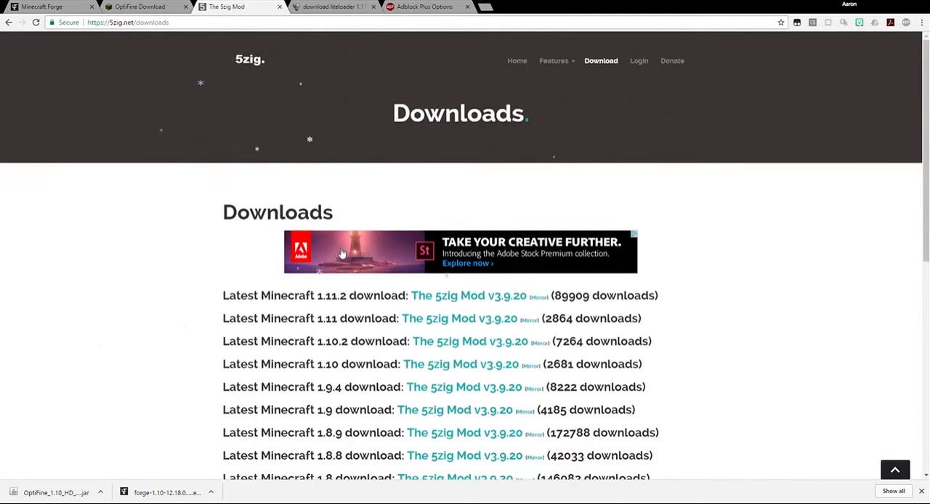
{"action": "scroll", "scroll_direction": "down", "scroll_amount": 3}
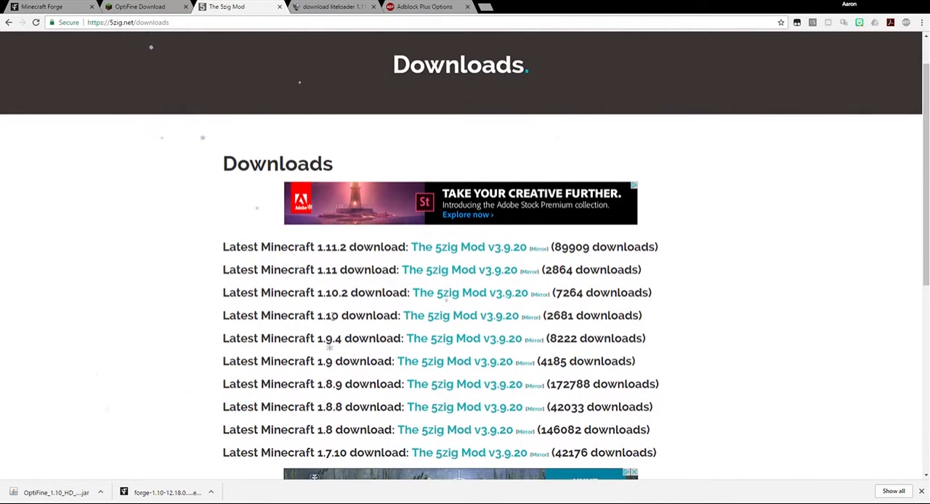
{"action": "left_click", "coordinate": [460, 316]}
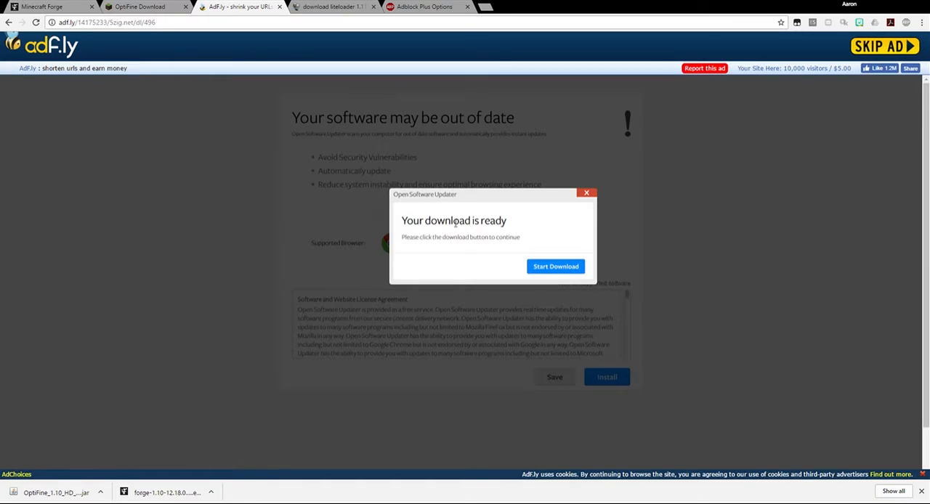
{"action": "mouse_move", "coordinate": [537, 229]}
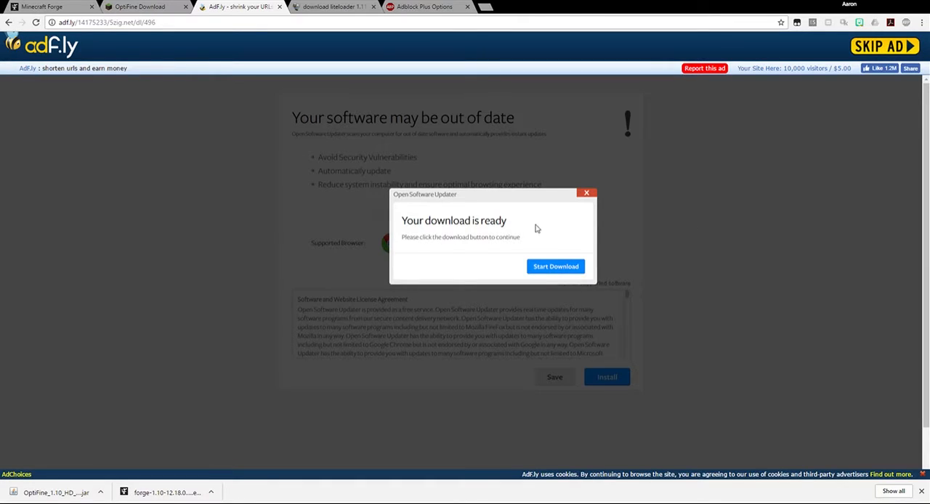
{"action": "mouse_move", "coordinate": [594, 190]}
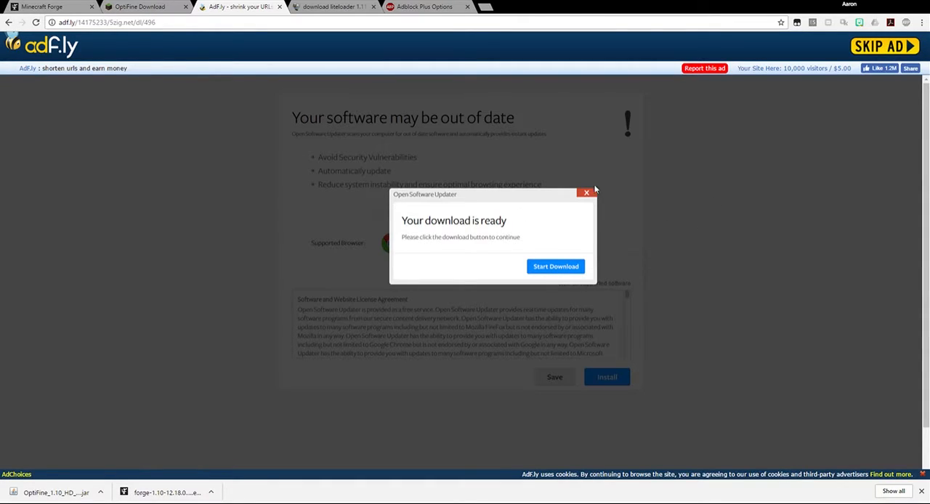
{"action": "mouse_move", "coordinate": [865, 46]}
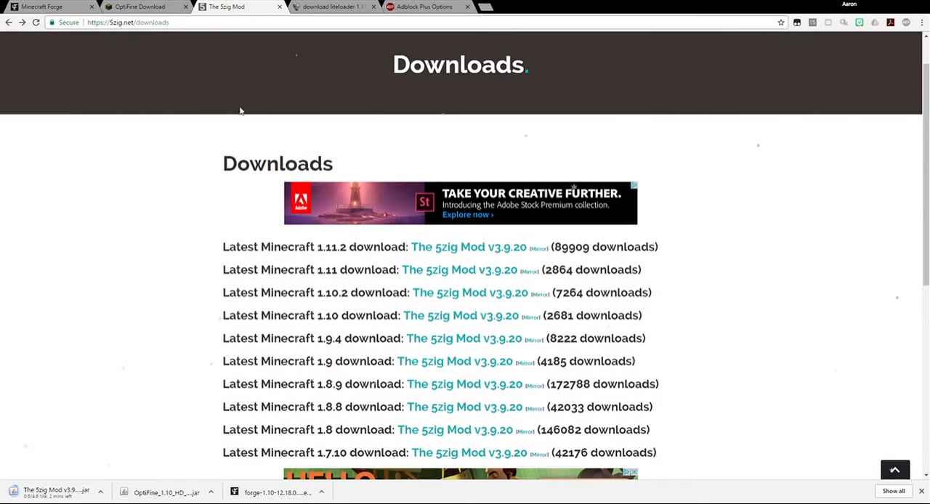
{"action": "mouse_move", "coordinate": [202, 371]}
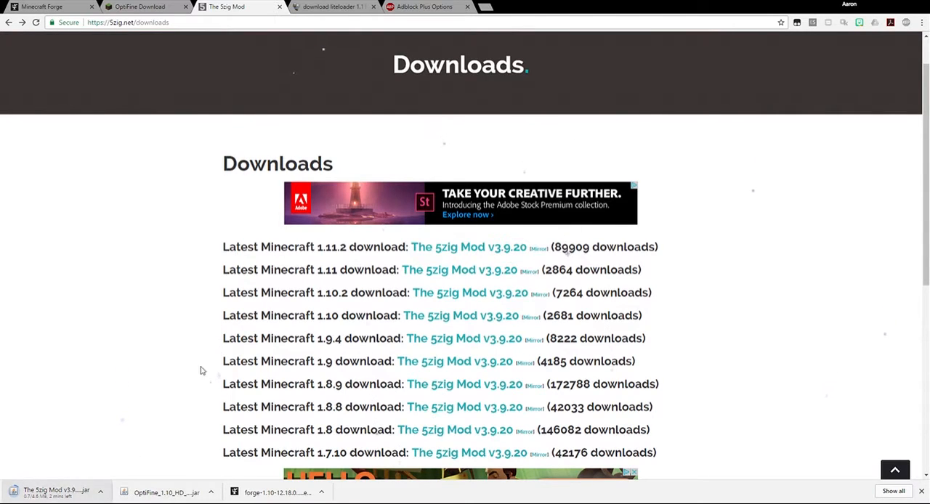
On the LiteLoader download page, select the 1.10 major version tab.
{"action": "left_click", "coordinate": [330, 7]}
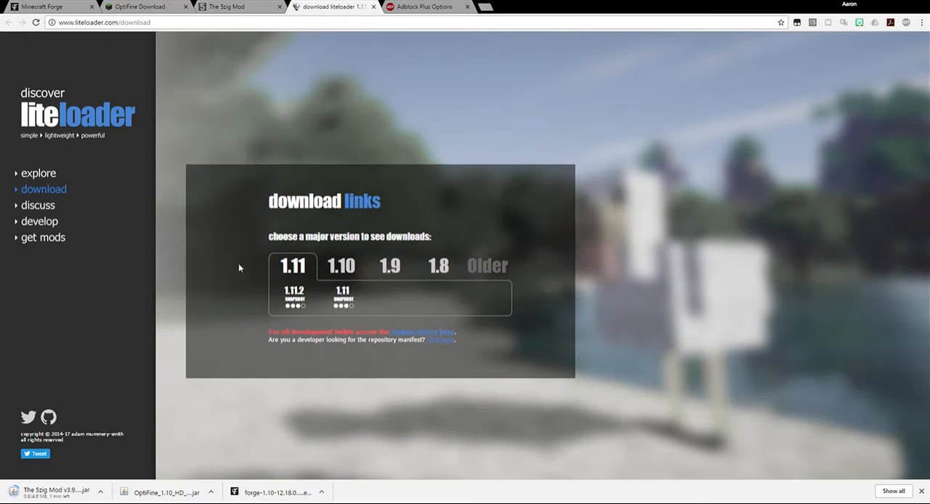
{"action": "mouse_move", "coordinate": [320, 88]}
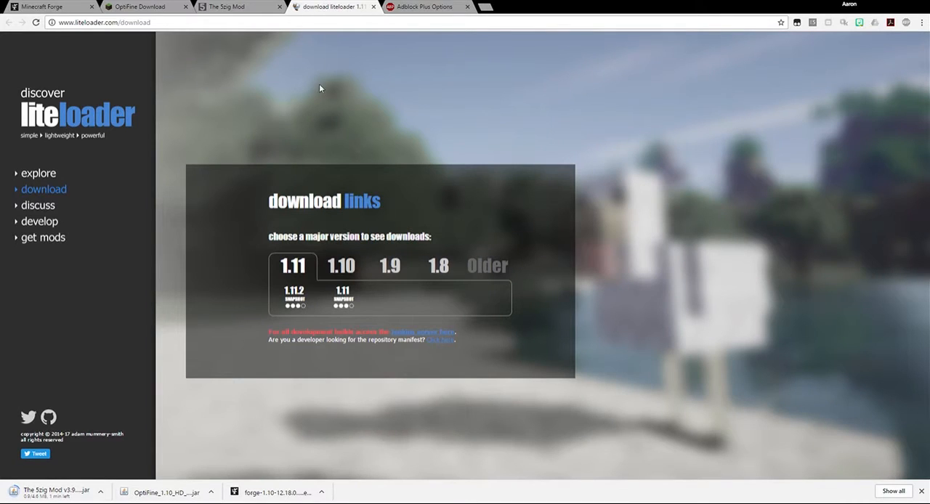
{"action": "left_click", "coordinate": [341, 265]}
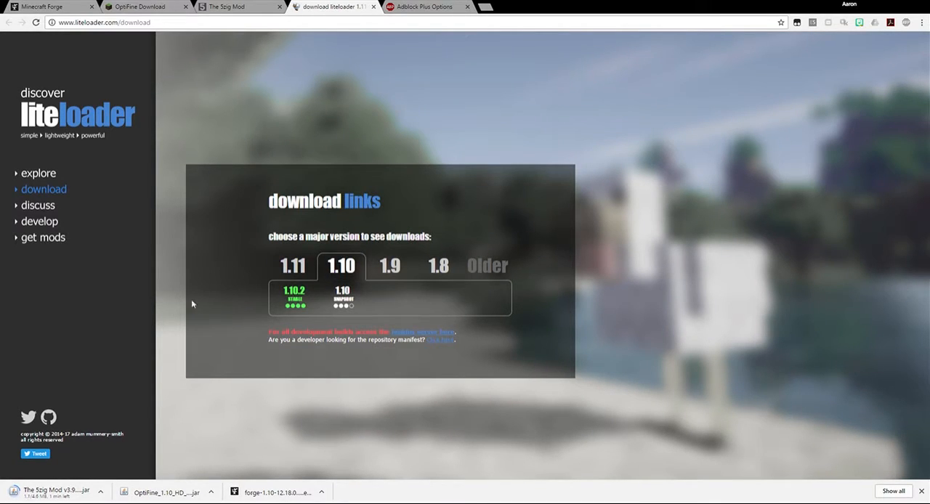
{"action": "mouse_move", "coordinate": [346, 383]}
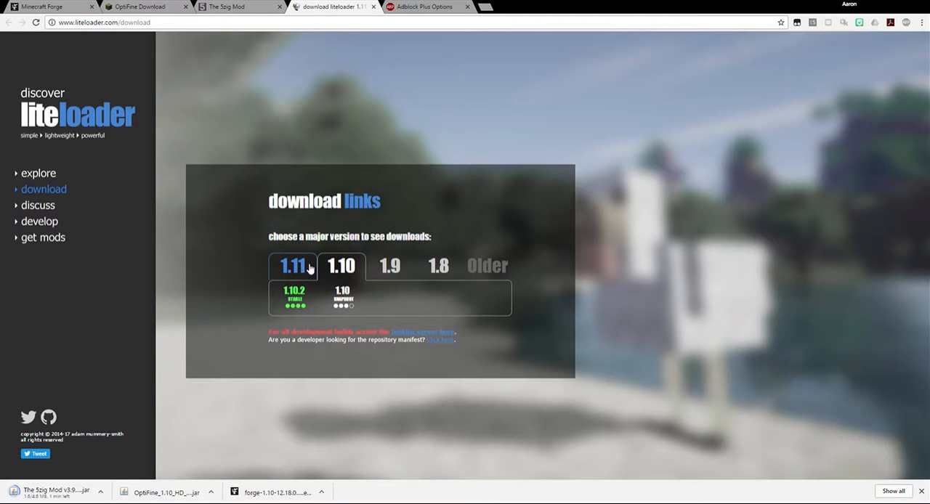
{"action": "left_click", "coordinate": [341, 265]}
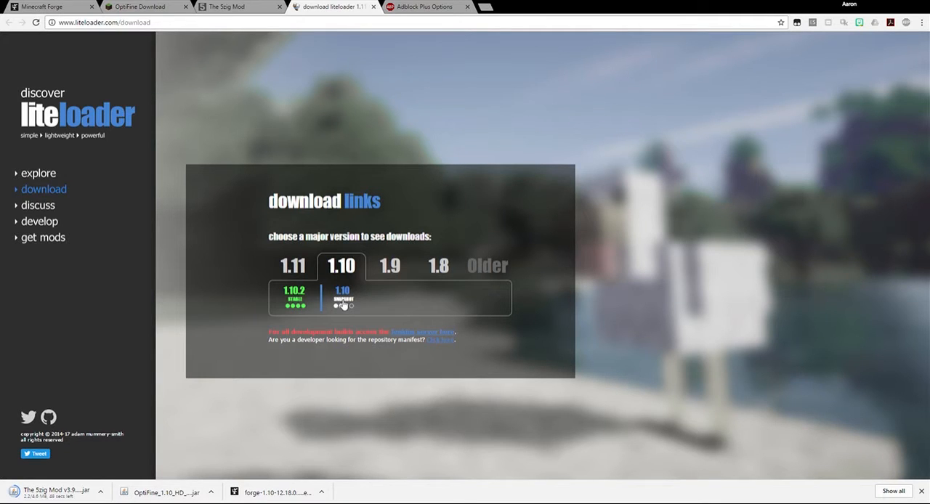
Download the latest LiteLoader installer snapshot jar for Minecraft 1.10.
{"action": "left_click", "coordinate": [342, 298]}
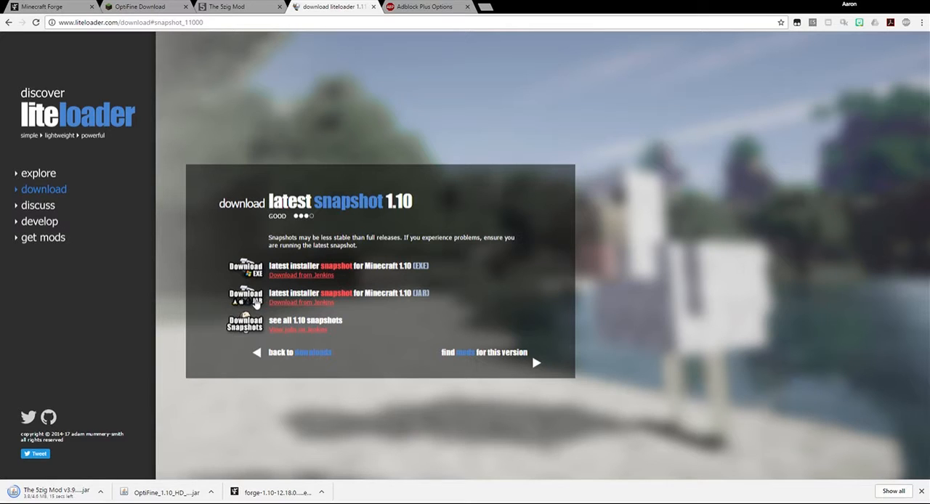
{"action": "left_click", "coordinate": [255, 302]}
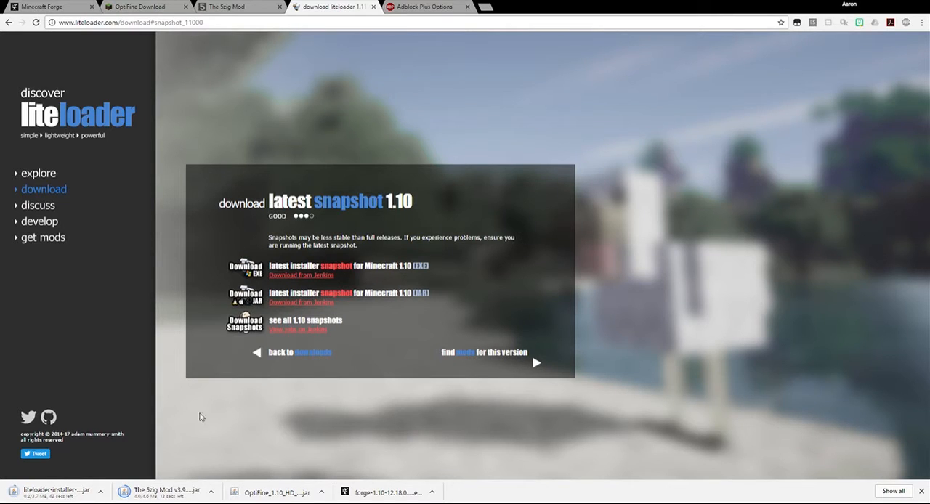
{"action": "mouse_move", "coordinate": [356, 281]}
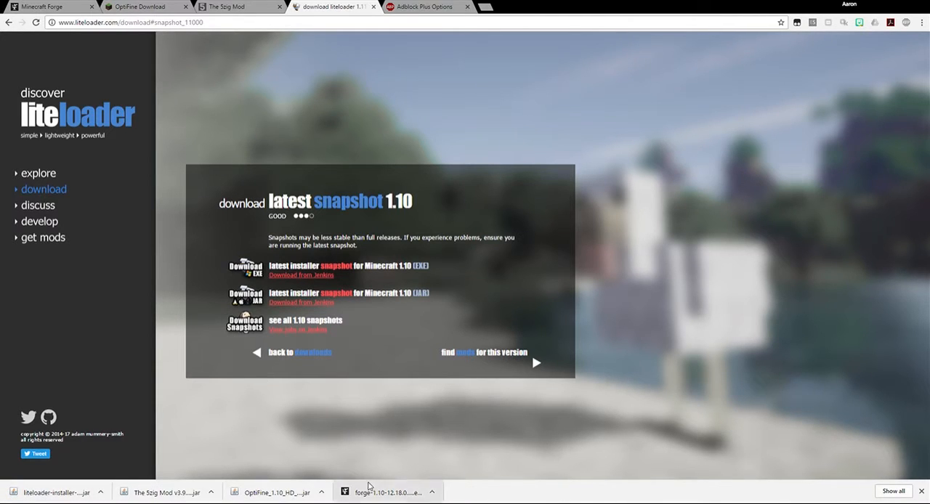
{"action": "mouse_move", "coordinate": [405, 487]}
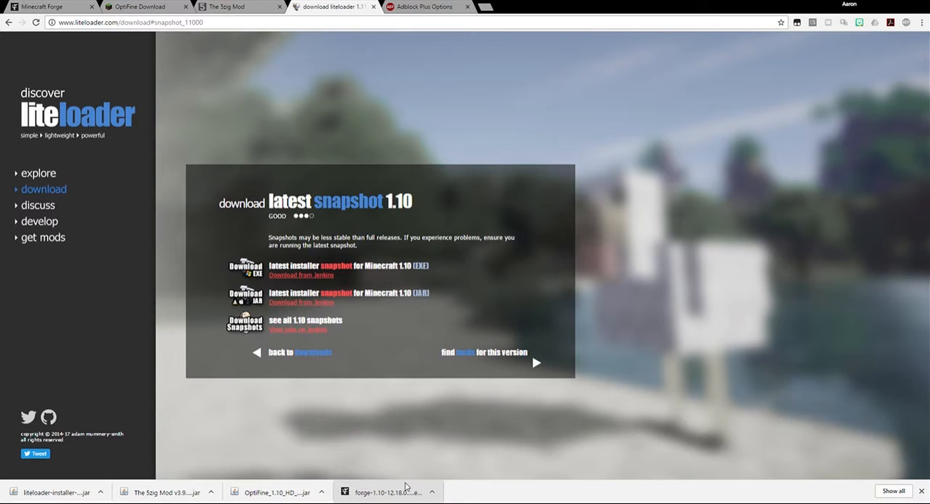
Run the downloaded Forge 1.10 installer with 'Install client' selected.
{"action": "left_click", "coordinate": [387, 492]}
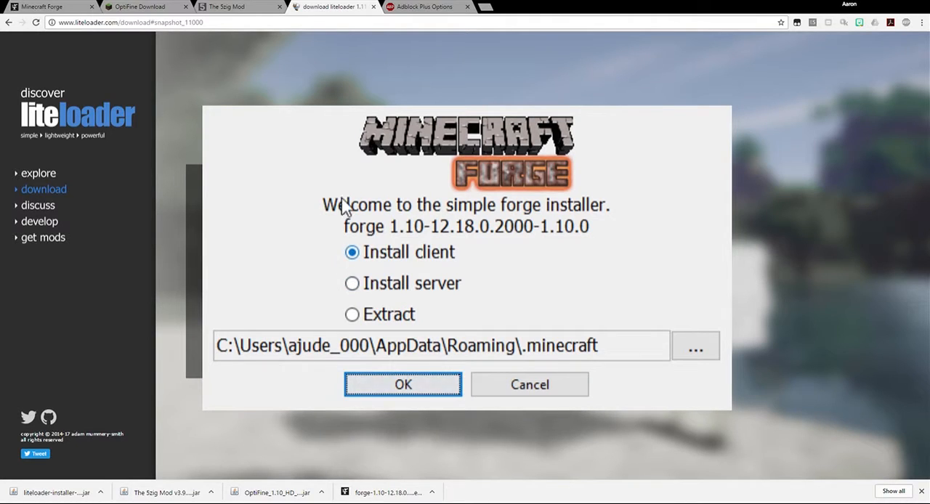
{"action": "mouse_move", "coordinate": [305, 276]}
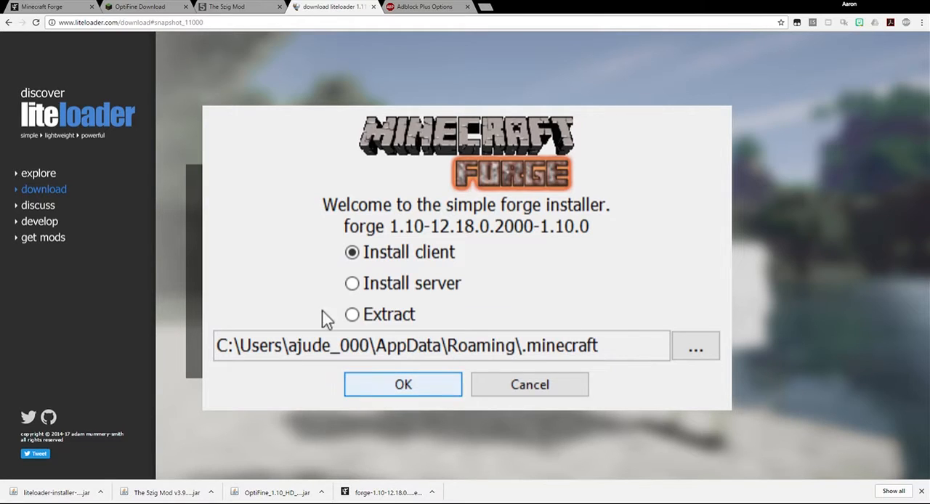
{"action": "mouse_move", "coordinate": [603, 356]}
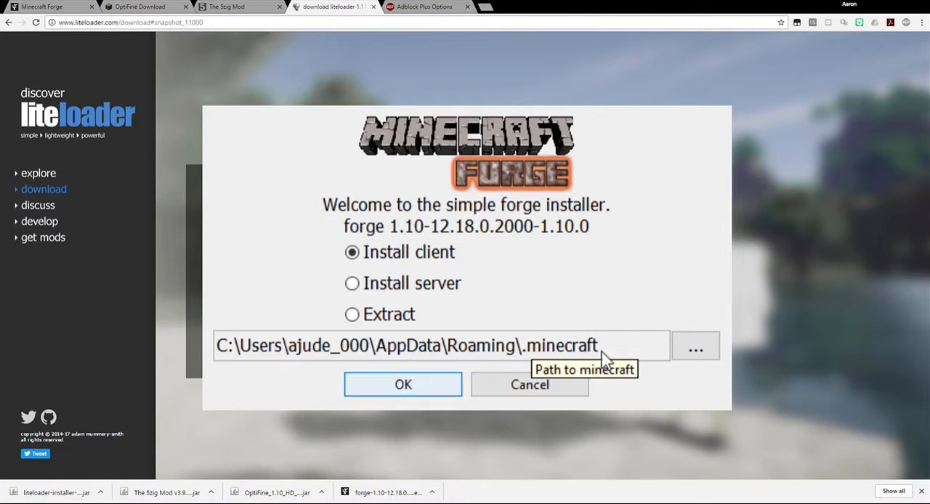
{"action": "mouse_move", "coordinate": [642, 220]}
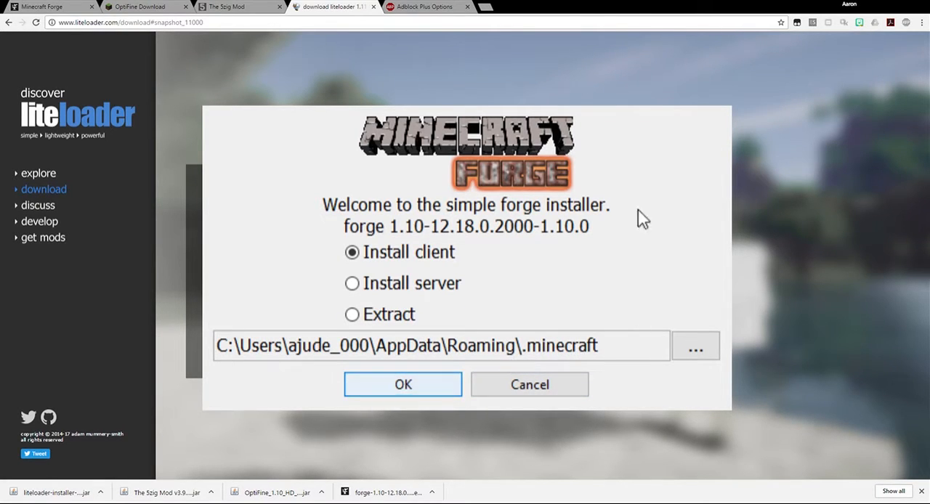
{"action": "left_click", "coordinate": [402, 384]}
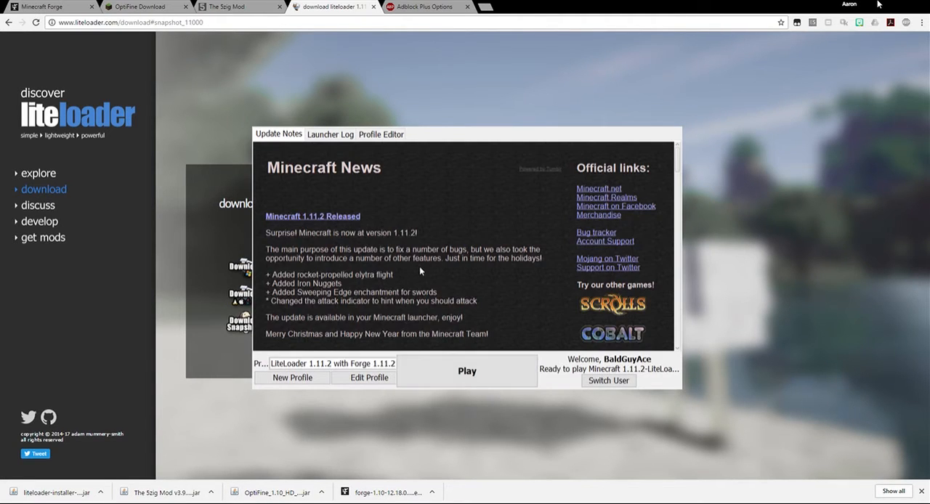
{"action": "mouse_move", "coordinate": [431, 243]}
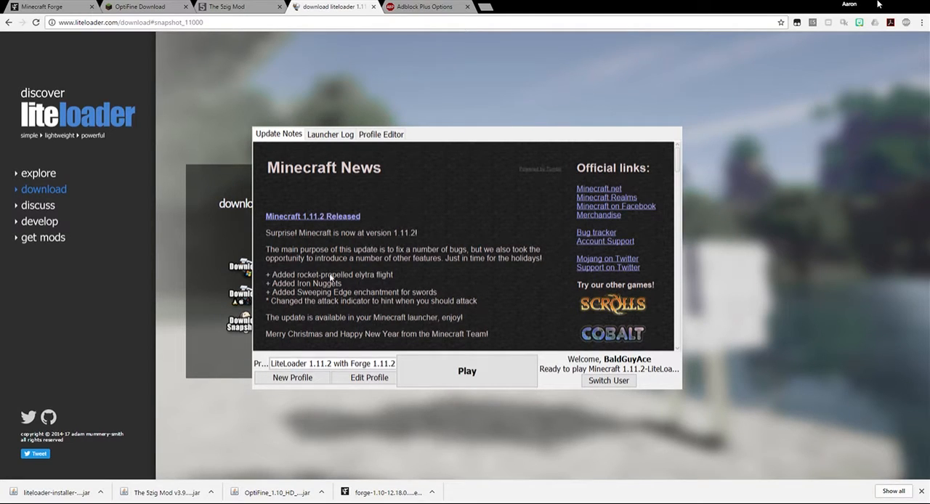
{"action": "mouse_move", "coordinate": [322, 221]}
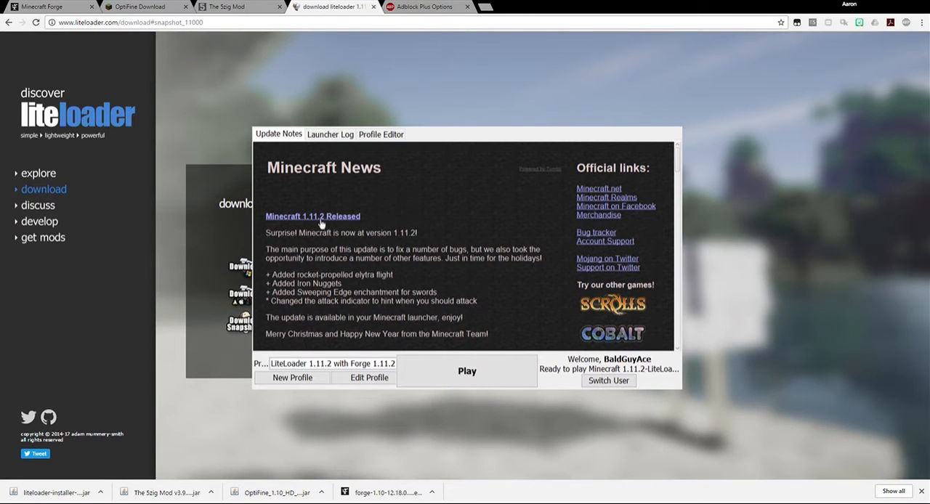
{"action": "mouse_move", "coordinate": [329, 371]}
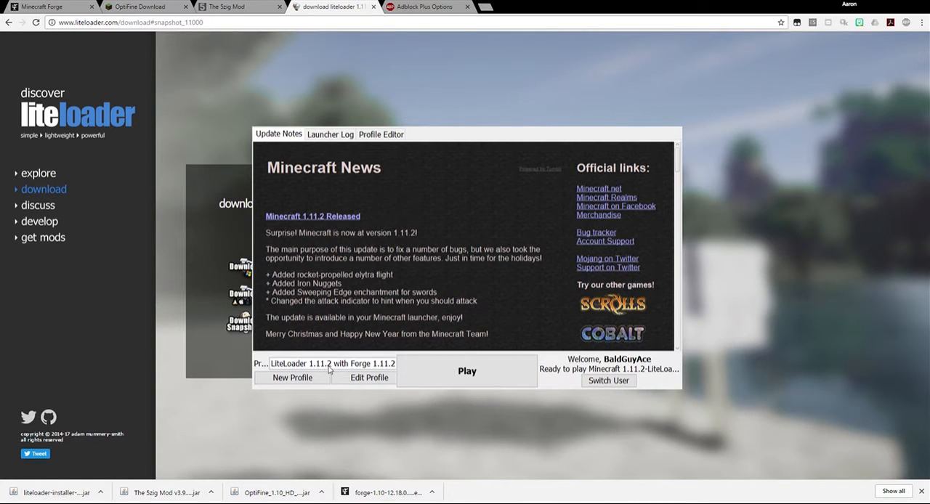
{"action": "mouse_move", "coordinate": [343, 368]}
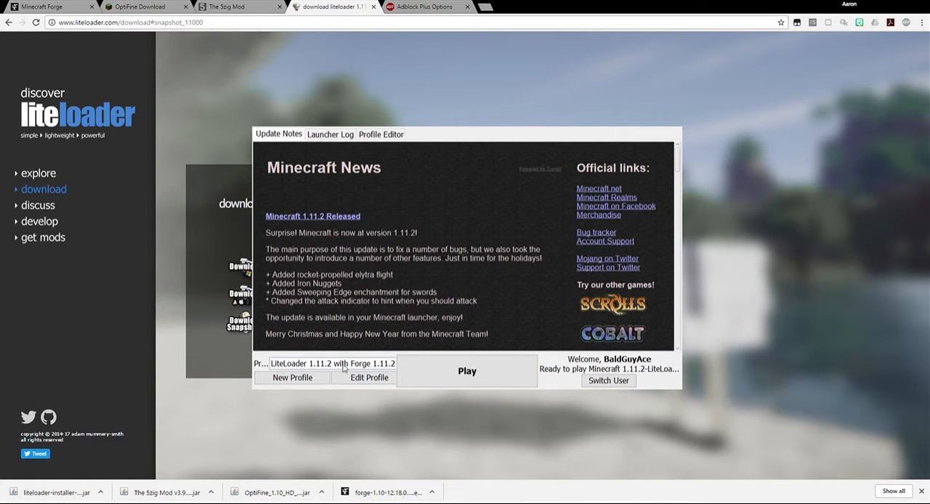
{"action": "mouse_move", "coordinate": [358, 448]}
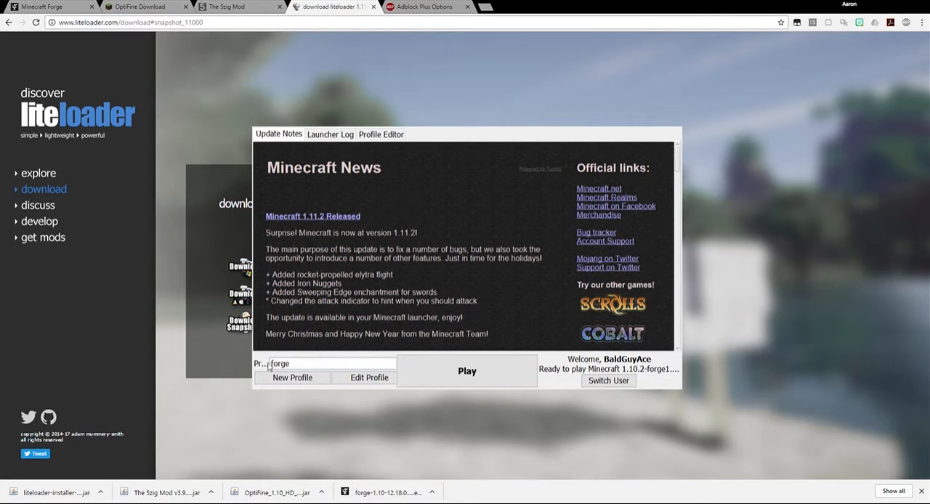
{"action": "mouse_move", "coordinate": [347, 363]}
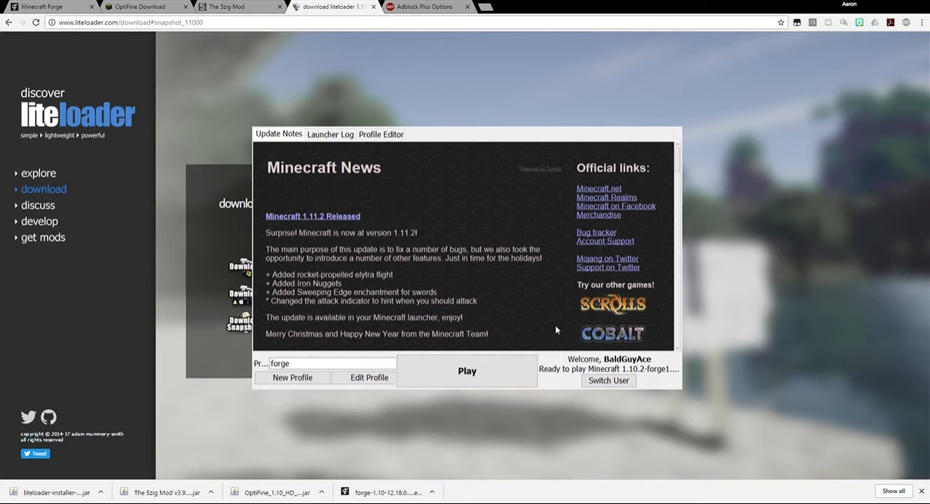
{"action": "mouse_move", "coordinate": [668, 102]}
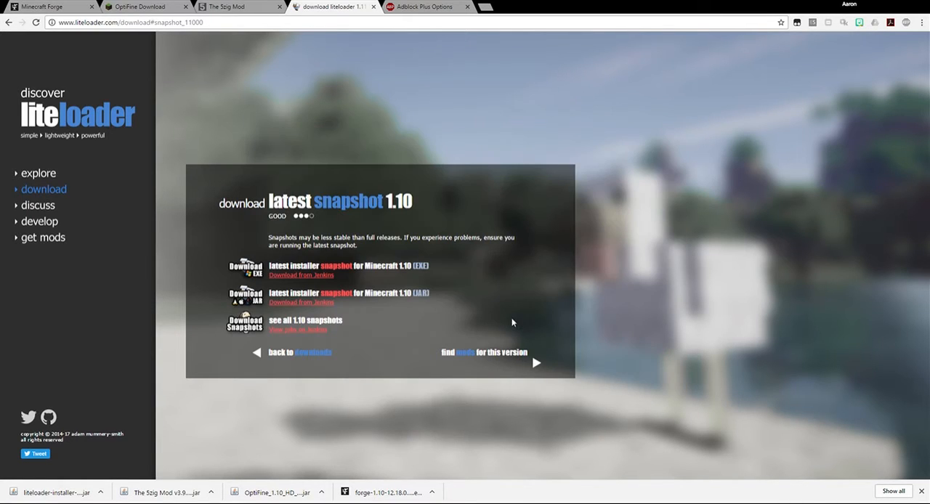
{"action": "mouse_move", "coordinate": [269, 441]}
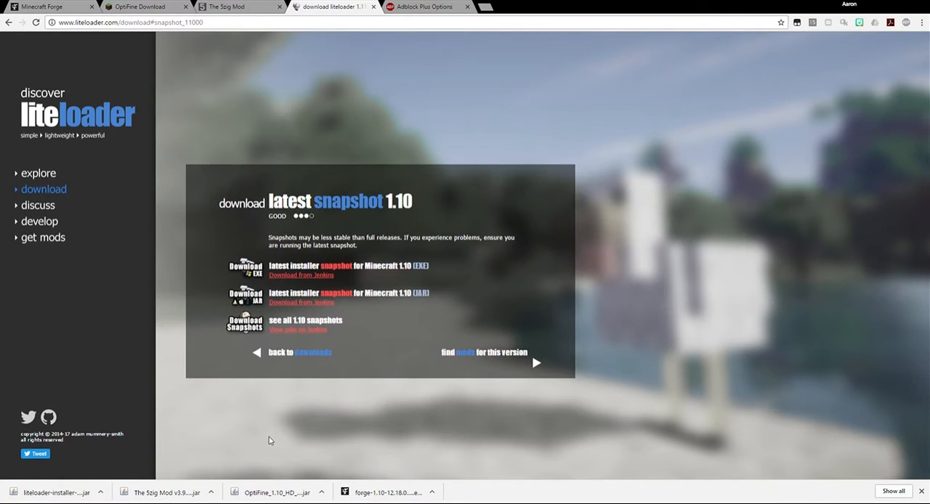
{"action": "mouse_move", "coordinate": [266, 425]}
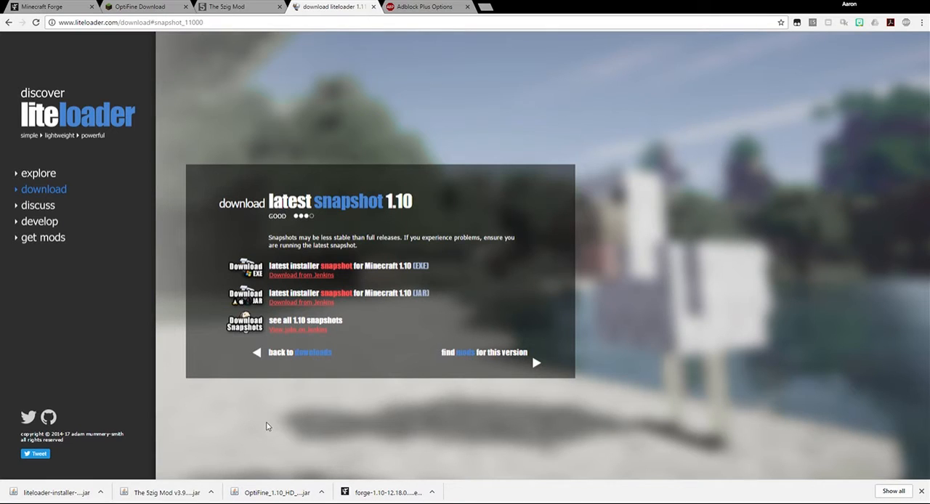
{"action": "mouse_move", "coordinate": [141, 233]}
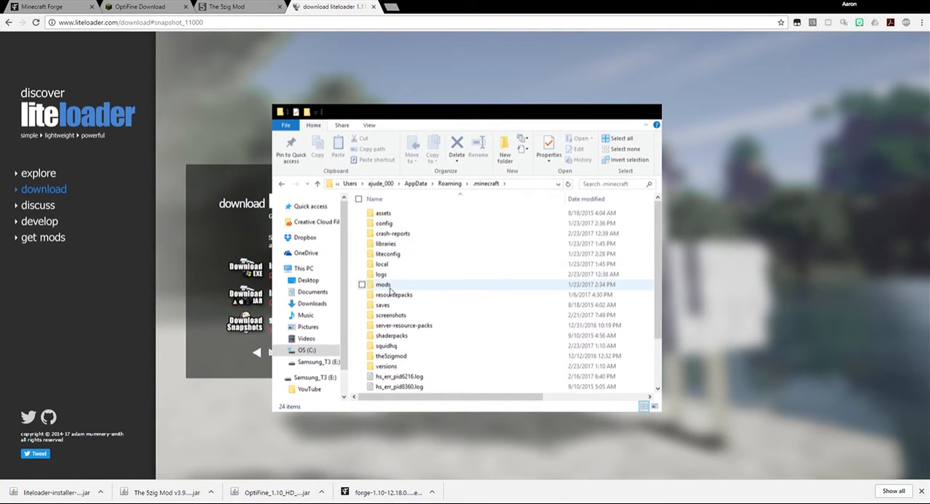
Open the .minecraft mods folder and confirm the 5zig and OptiFine 1.10 jars are there.
{"action": "double_click", "coordinate": [382, 284]}
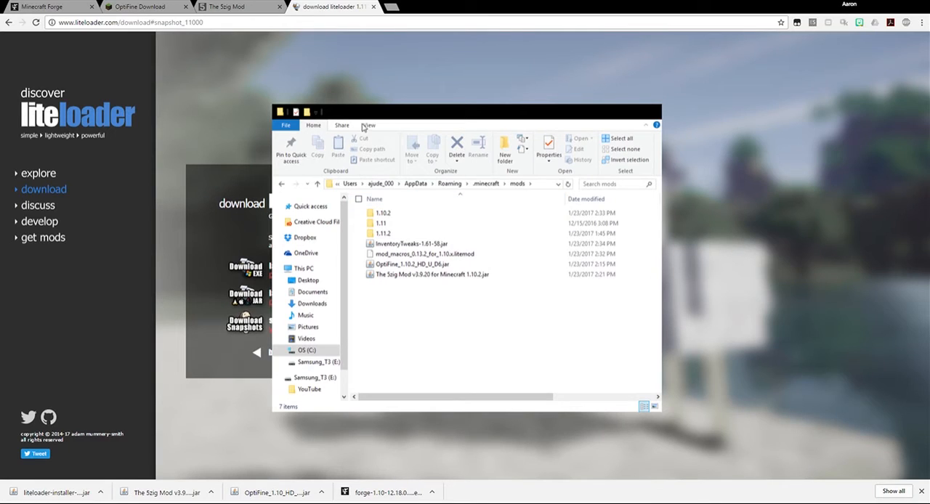
{"action": "left_click", "coordinate": [369, 125]}
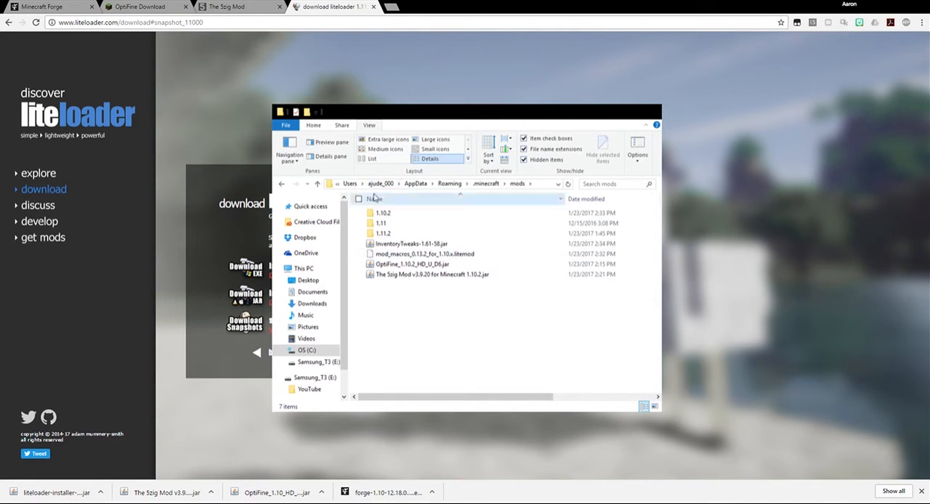
{"action": "left_click", "coordinate": [313, 125]}
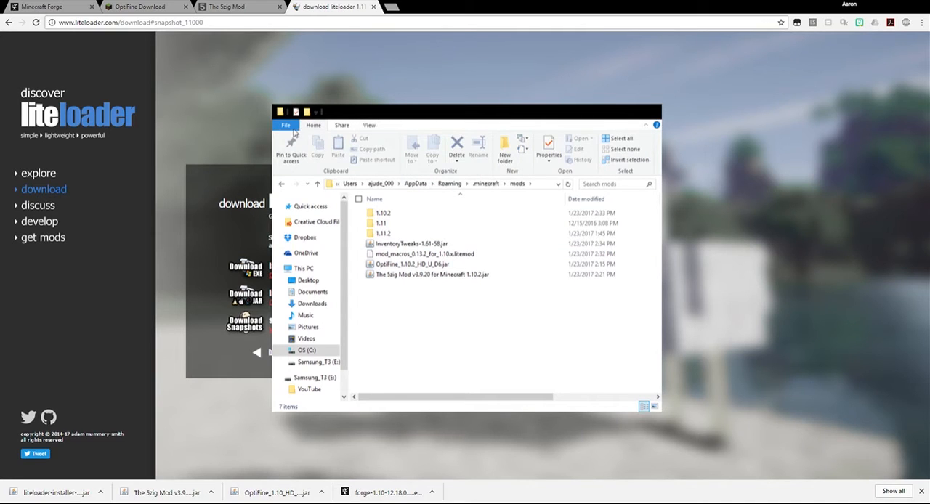
{"action": "mouse_move", "coordinate": [396, 191]}
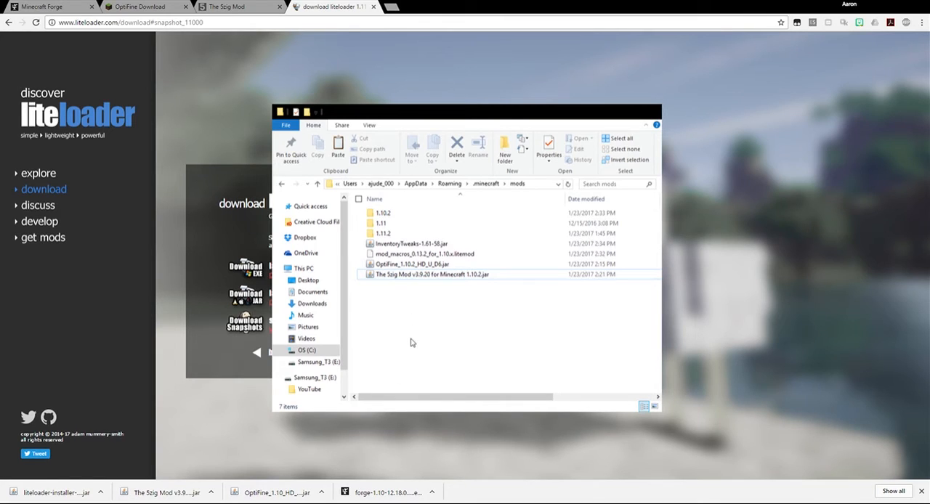
{"action": "mouse_move", "coordinate": [413, 330]}
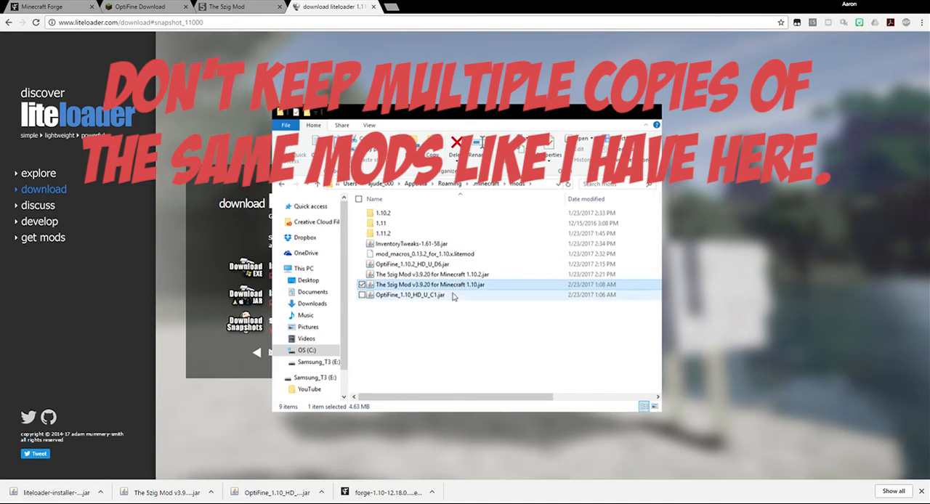
{"action": "left_click", "coordinate": [409, 295]}
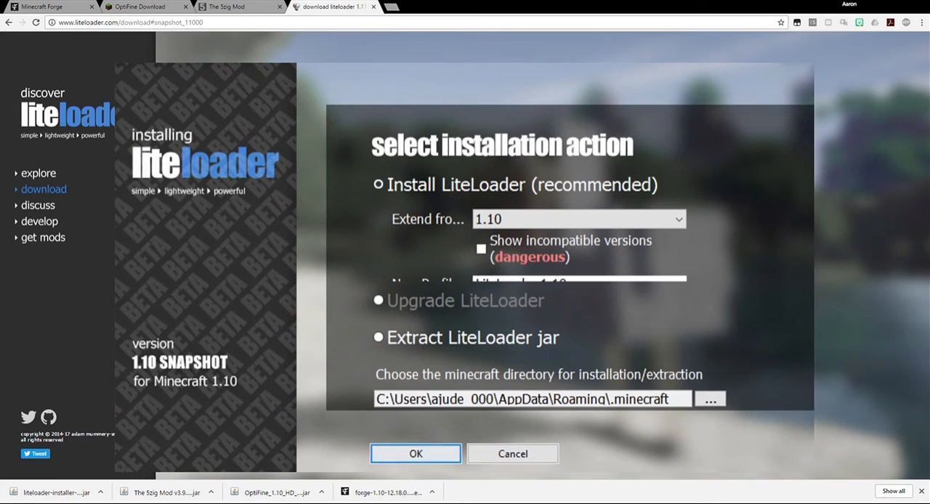
{"action": "mouse_move", "coordinate": [762, 372]}
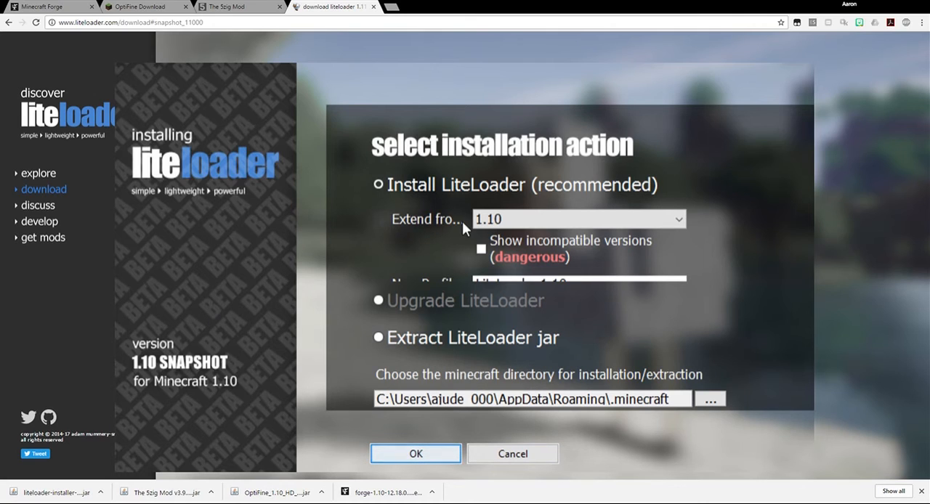
In the LiteLoader installer, choose the 1.10-forge version to extend from.
{"action": "left_click", "coordinate": [577, 219]}
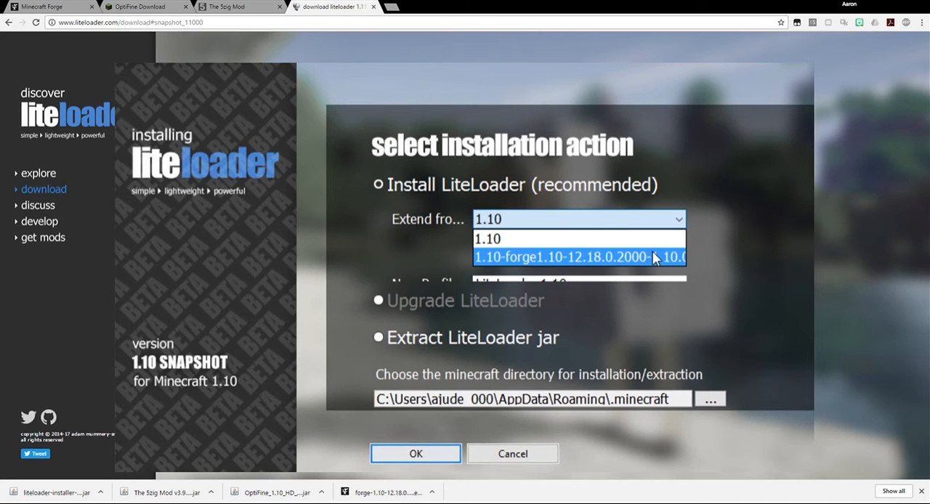
{"action": "left_click", "coordinate": [579, 257]}
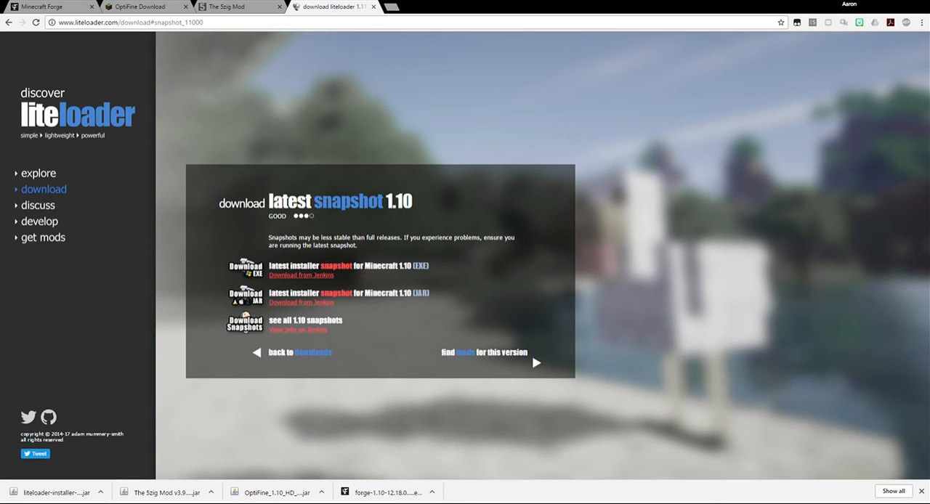
{"action": "mouse_move", "coordinate": [866, 4]}
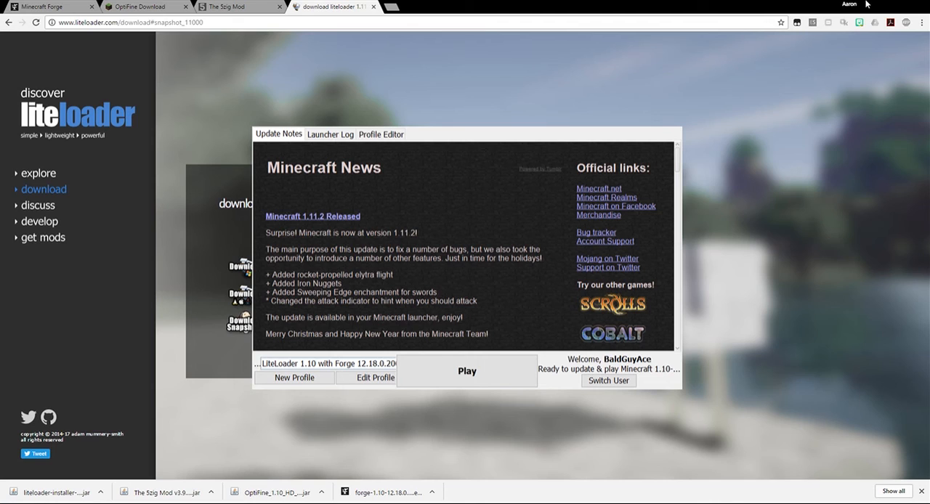
{"action": "mouse_move", "coordinate": [327, 374]}
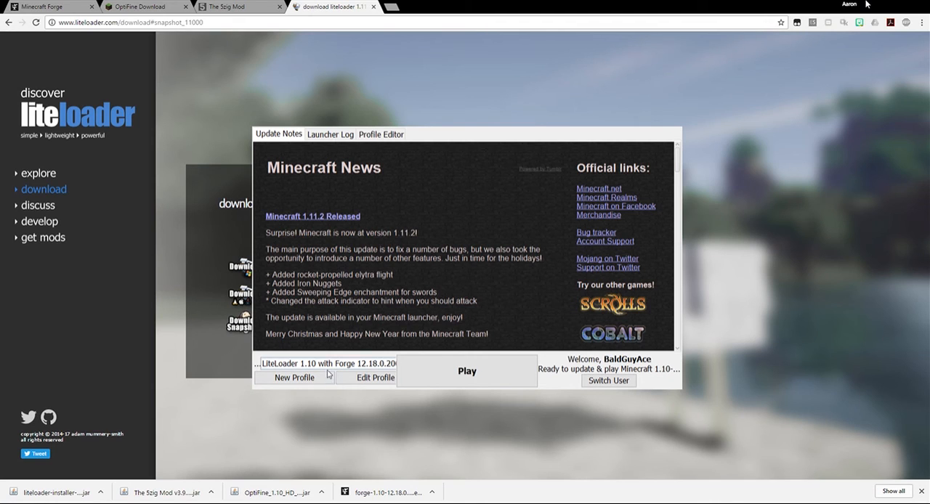
{"action": "mouse_move", "coordinate": [467, 371]}
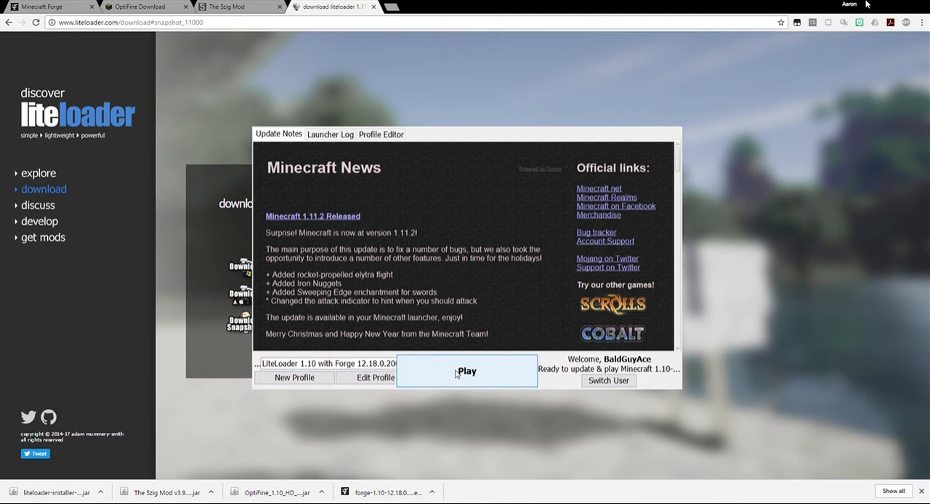